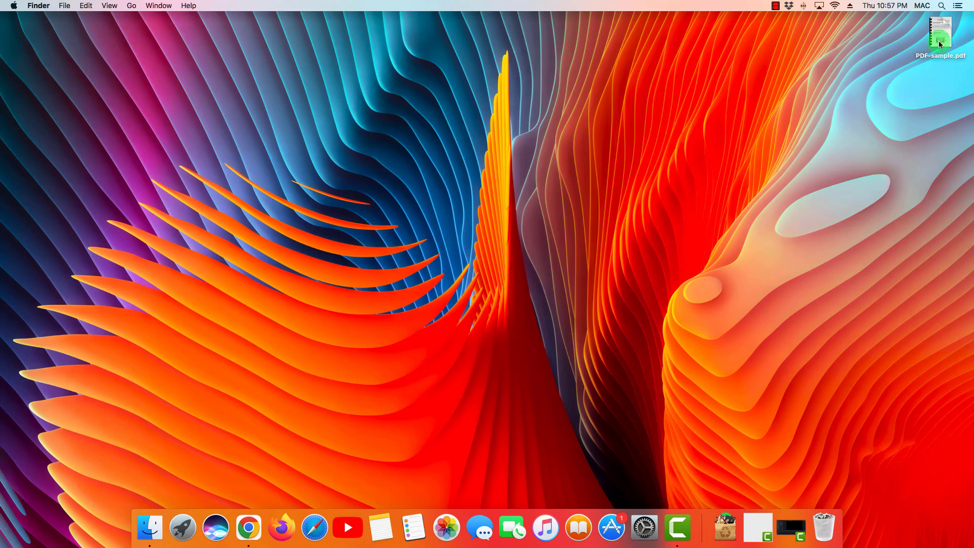
# - Select PDF-sample.pdf on the desktop
pyautogui.click(939, 32)
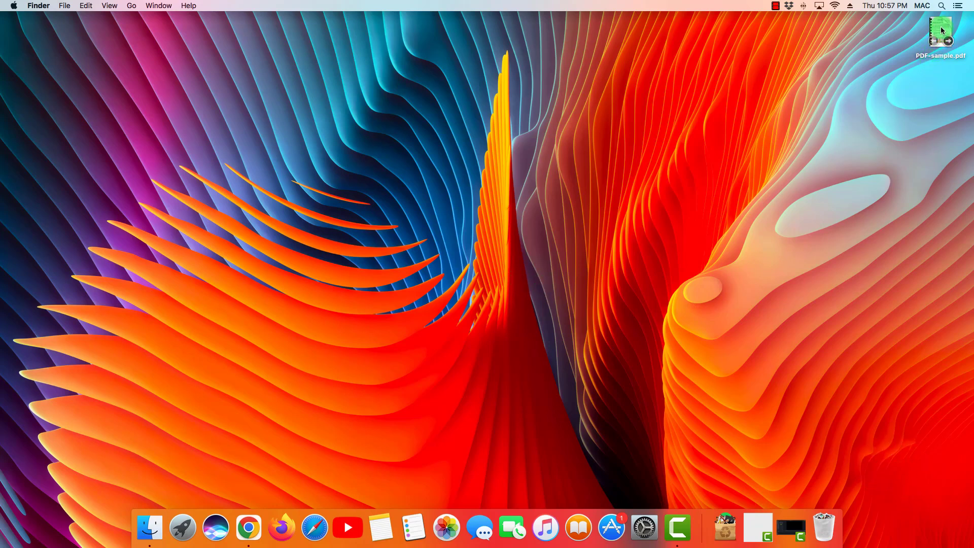
# - Open PDF-sample.pdf in Preview, showing page 1 of 4 with thumbnails
pyautogui.doubleClick(939, 30)
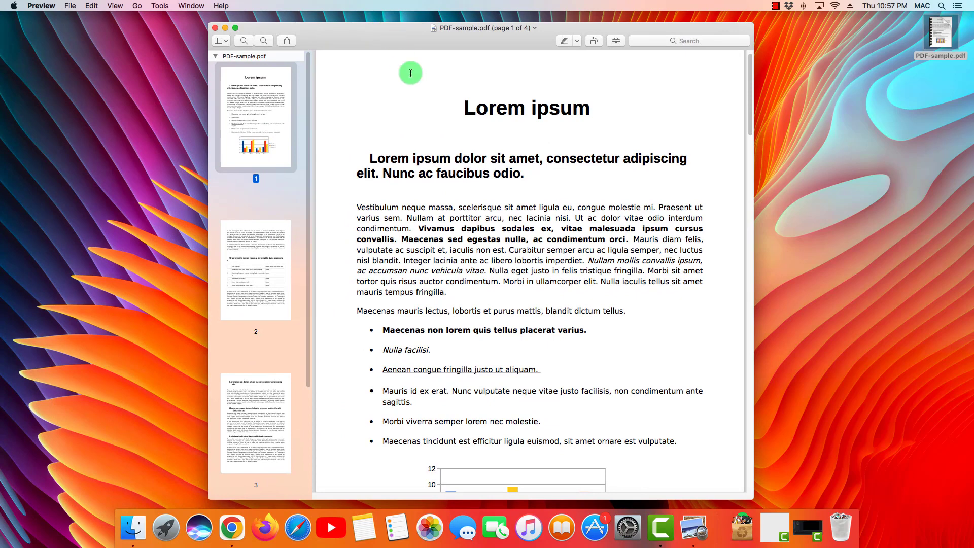
pyautogui.moveTo(448, 165)
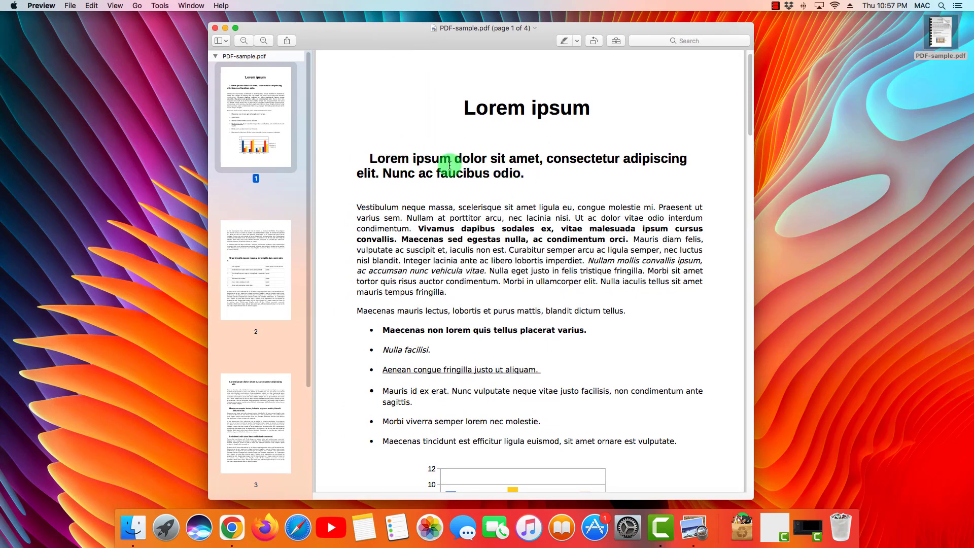
pyautogui.moveTo(626, 53)
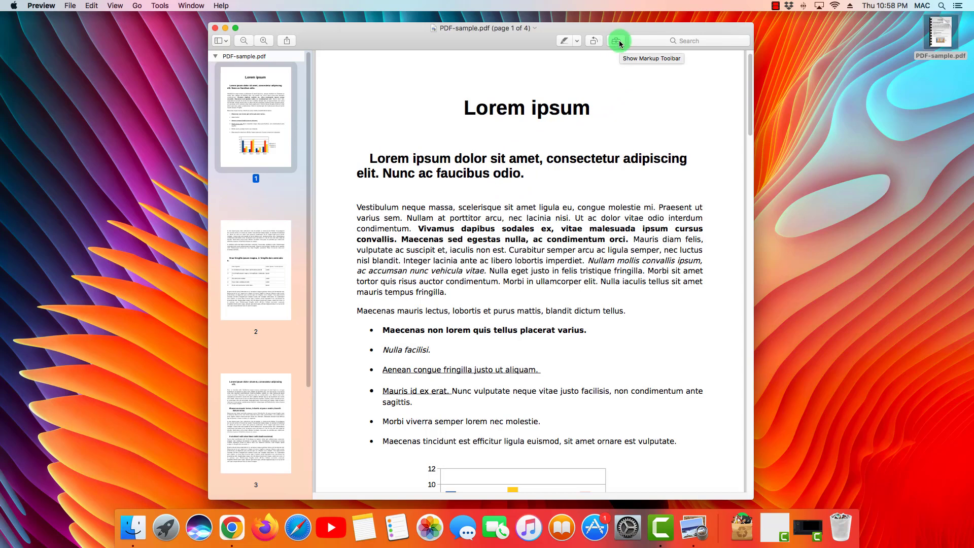
# - Show the Markup toolbar above the PDF page
pyautogui.click(615, 41)
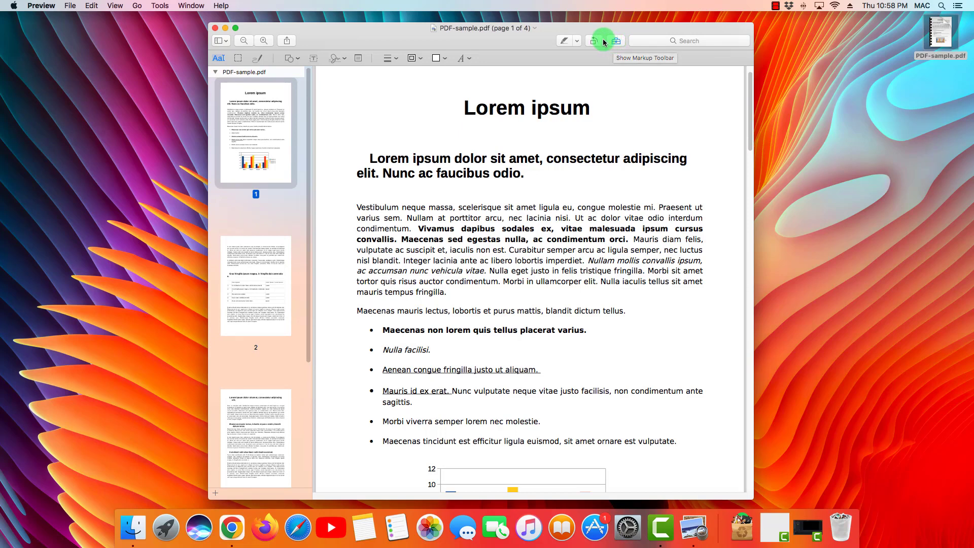
pyautogui.moveTo(612, 206)
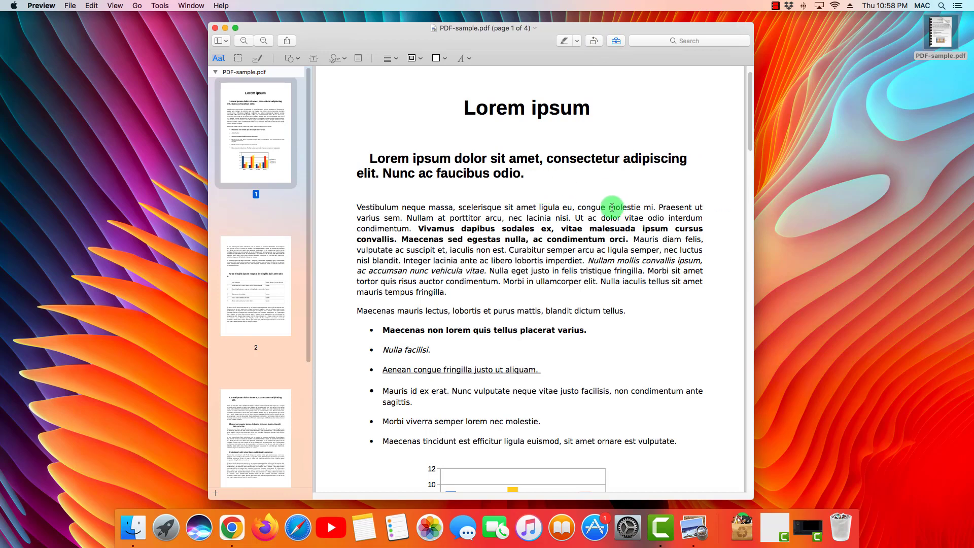
pyautogui.moveTo(386, 104)
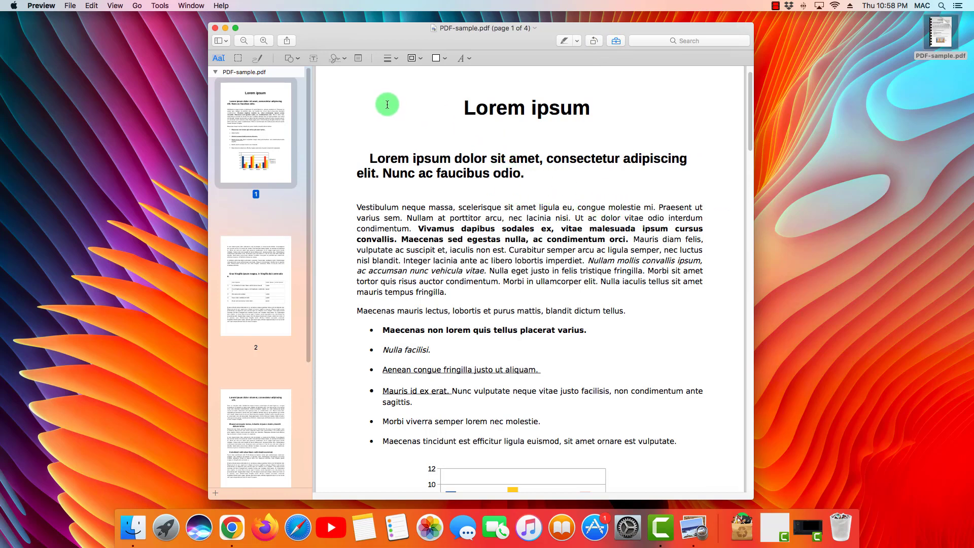
pyautogui.moveTo(496, 139)
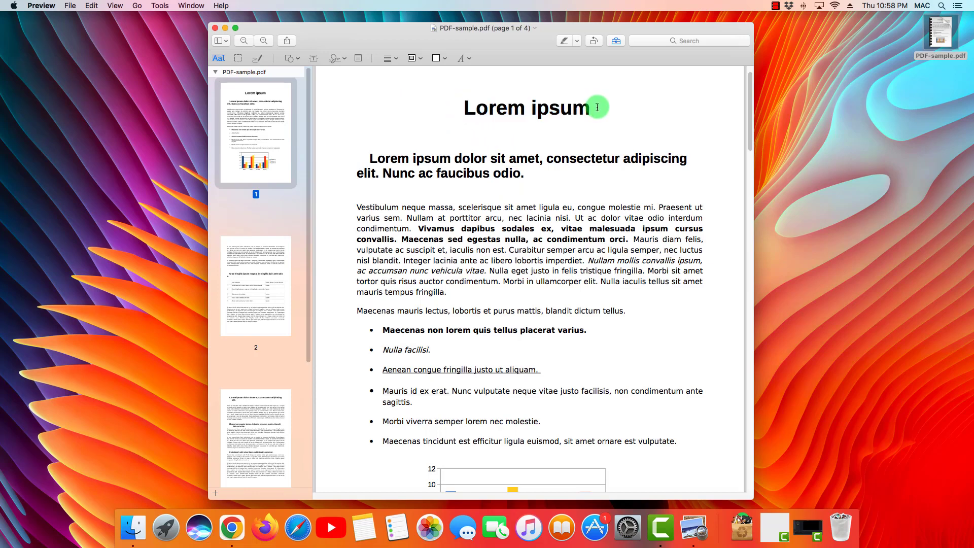
pyautogui.moveTo(306, 66)
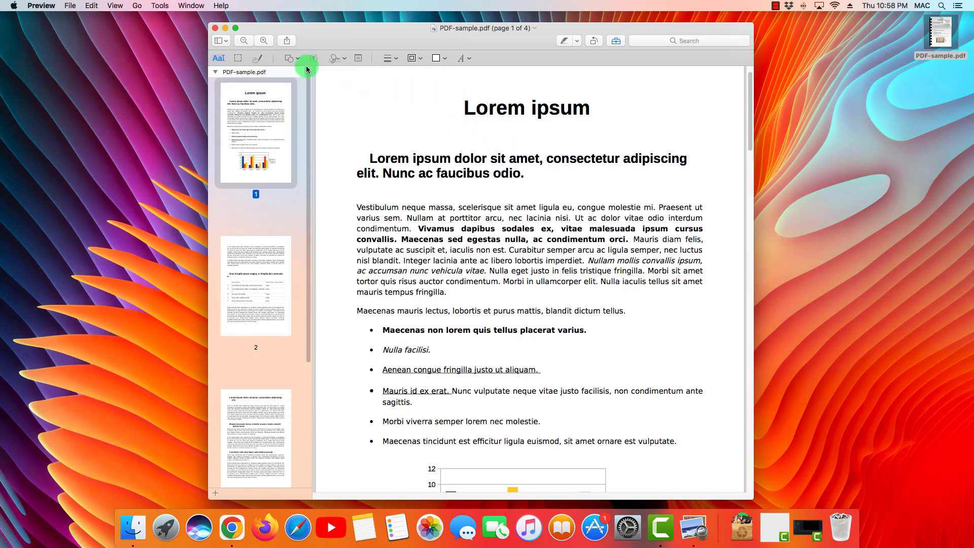
# - Cover the original Lorem ipsum title with a filled rectangle shape
pyautogui.click(289, 58)
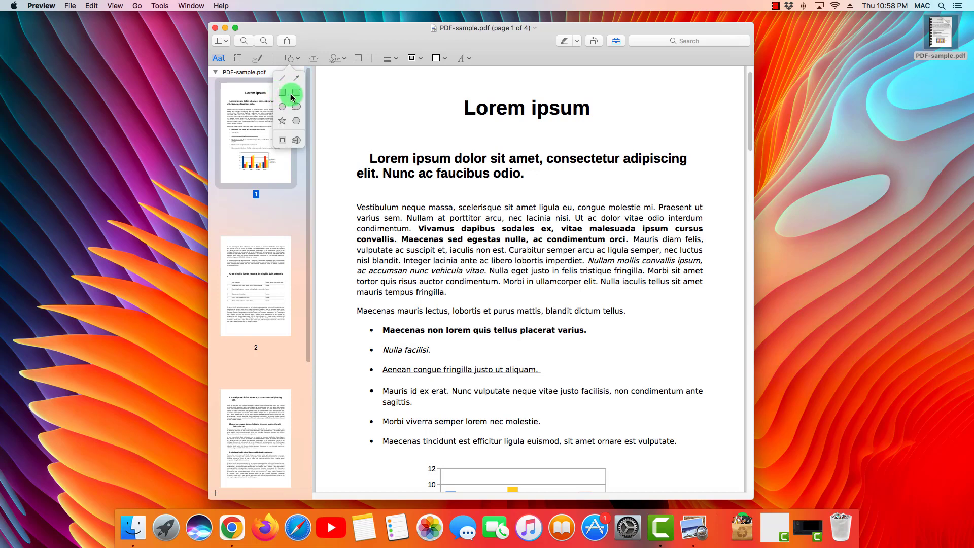
pyautogui.click(283, 95)
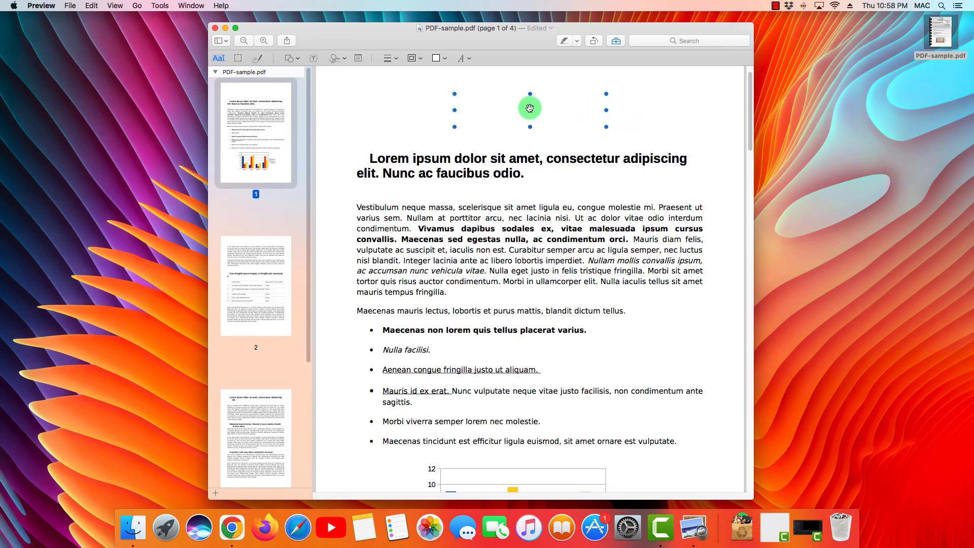
pyautogui.moveTo(530, 109); pyautogui.dragTo(518, 79)
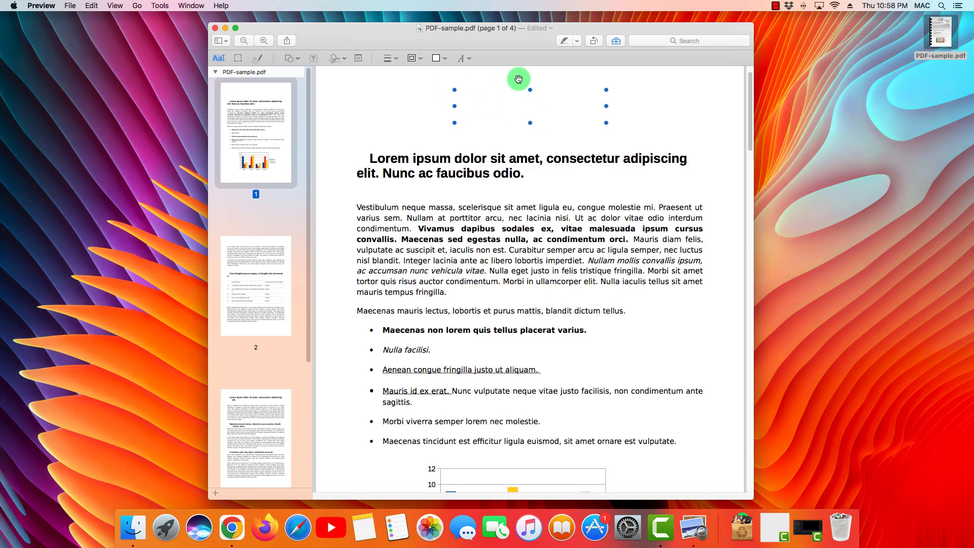
pyautogui.moveTo(638, 110)
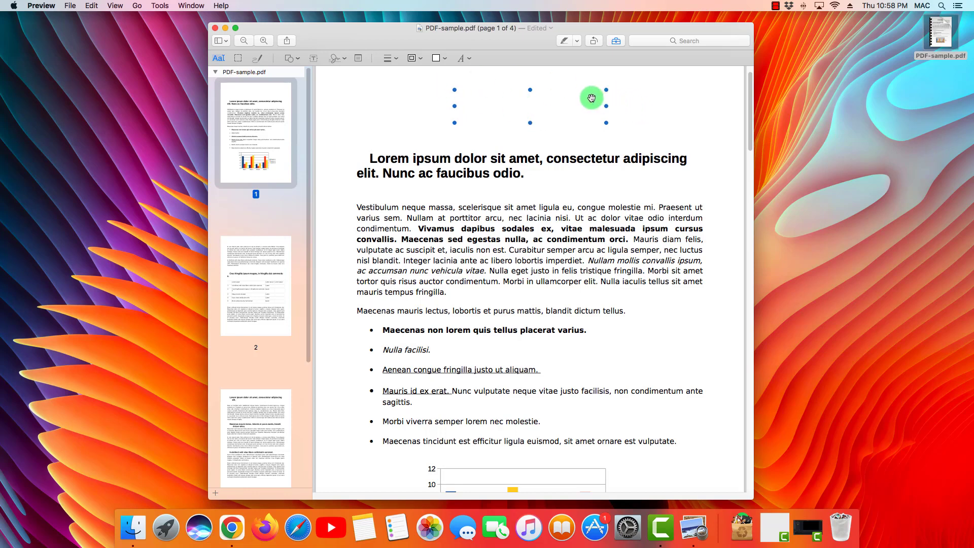
pyautogui.moveTo(667, 124)
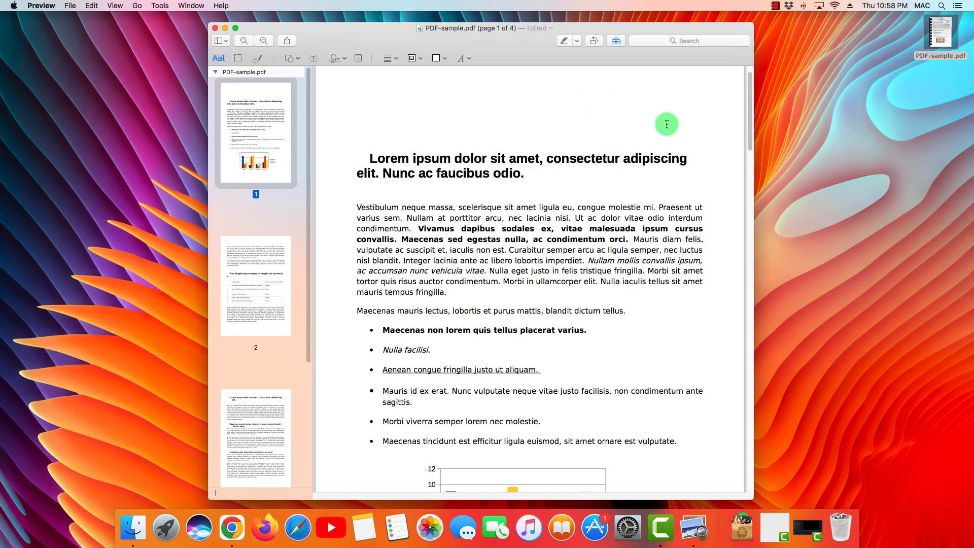
pyautogui.moveTo(578, 118)
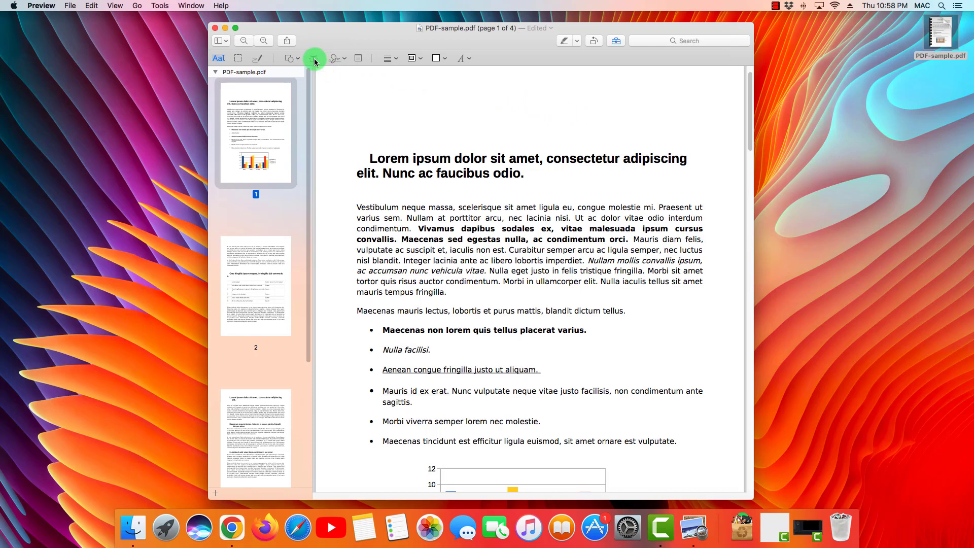
# - Add a text box and centre it at the top of page 1 where the title was
pyautogui.click(313, 59)
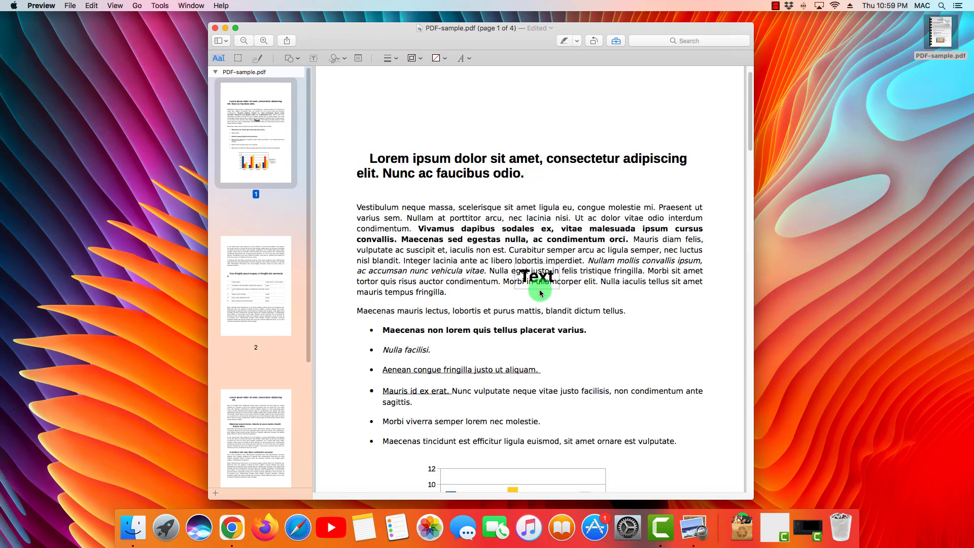
pyautogui.moveTo(537, 276); pyautogui.dragTo(511, 123)
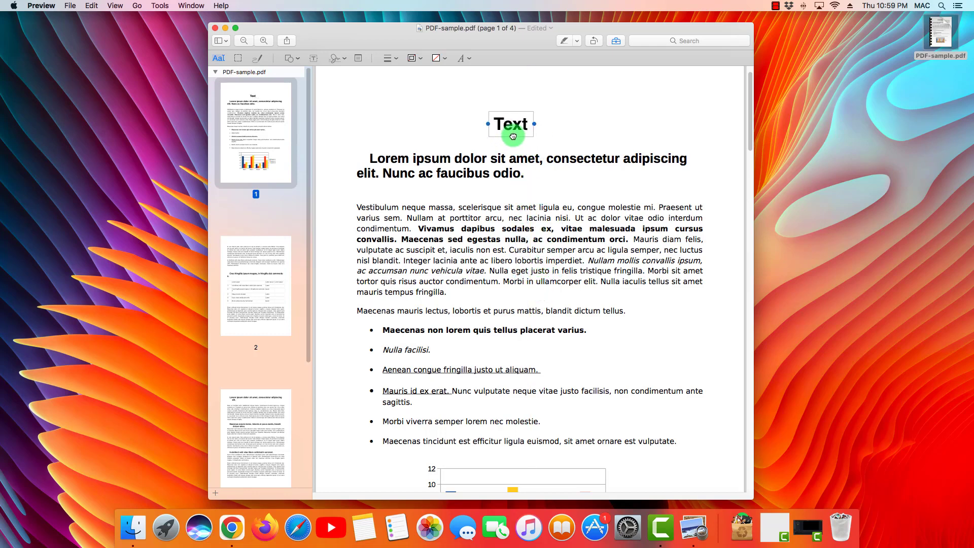
pyautogui.moveTo(511, 135); pyautogui.dragTo(516, 117)
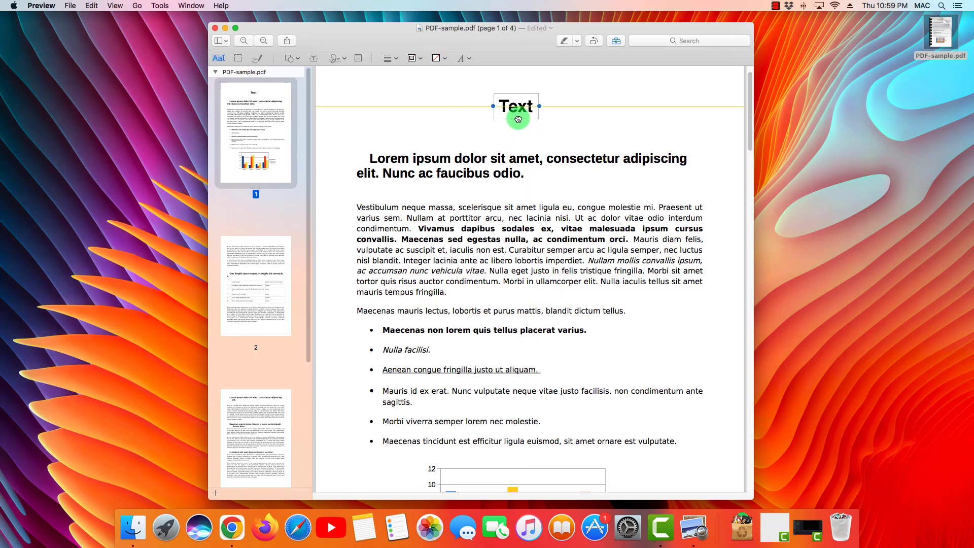
pyautogui.moveTo(517, 105); pyautogui.dragTo(512, 105)
pyautogui.write('My')
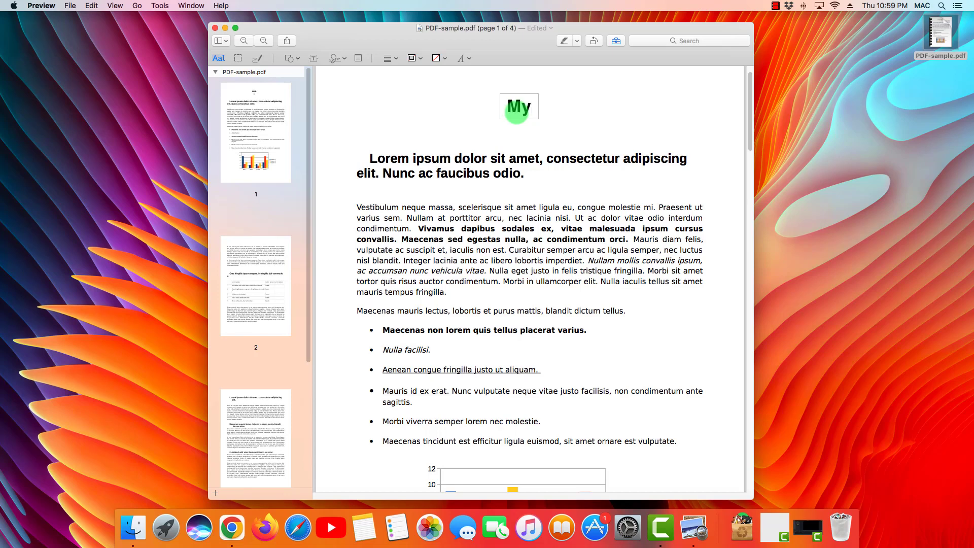
# - Complete the text box so it reads 'My new title'
pyautogui.write('new t')
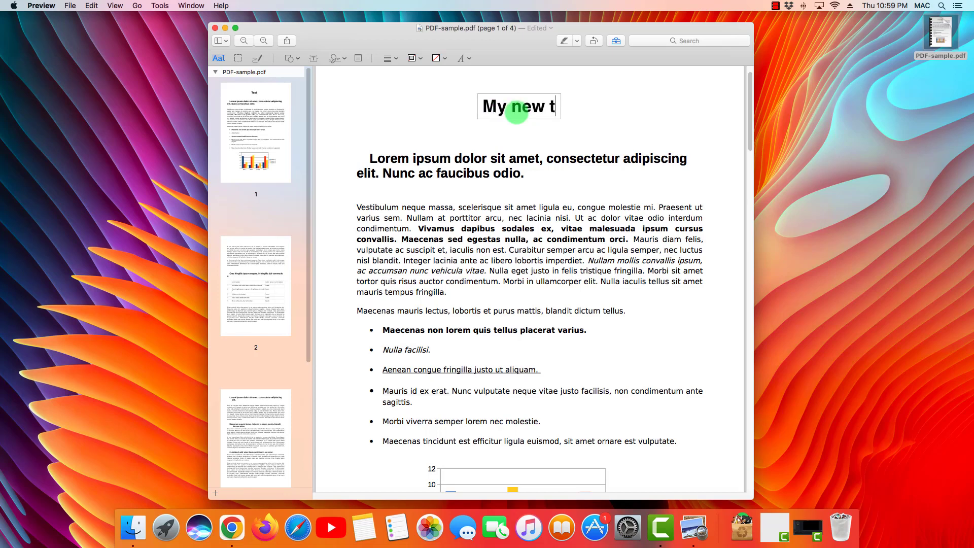
pyautogui.write('itle')
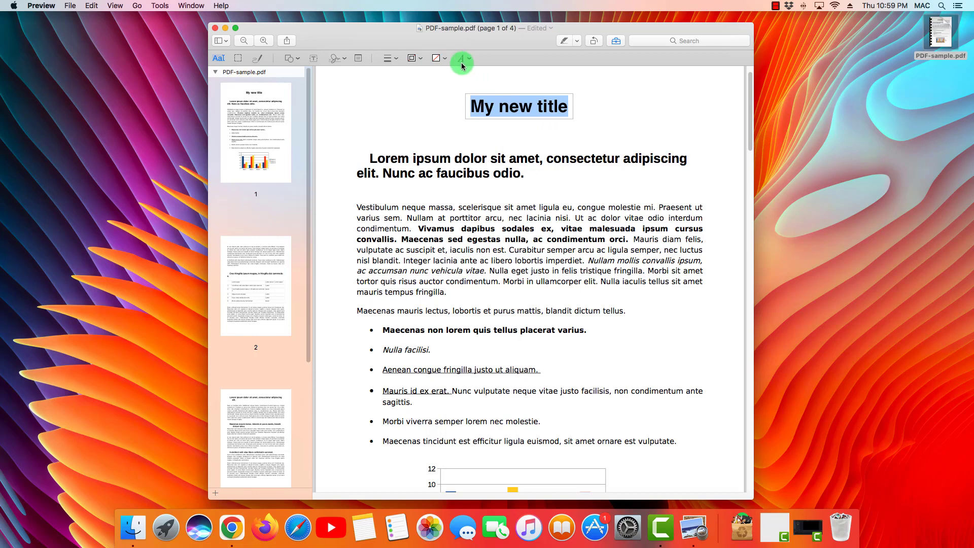
# - Make 'My new title' Helvetica bold, italic, underlined and enlarge it to 28 pt
pyautogui.click(462, 58)
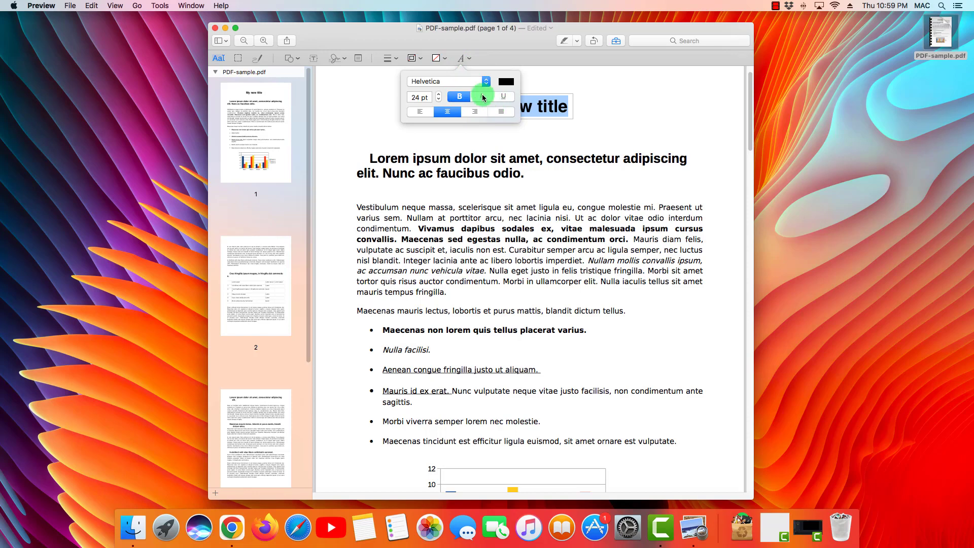
pyautogui.click(445, 81)
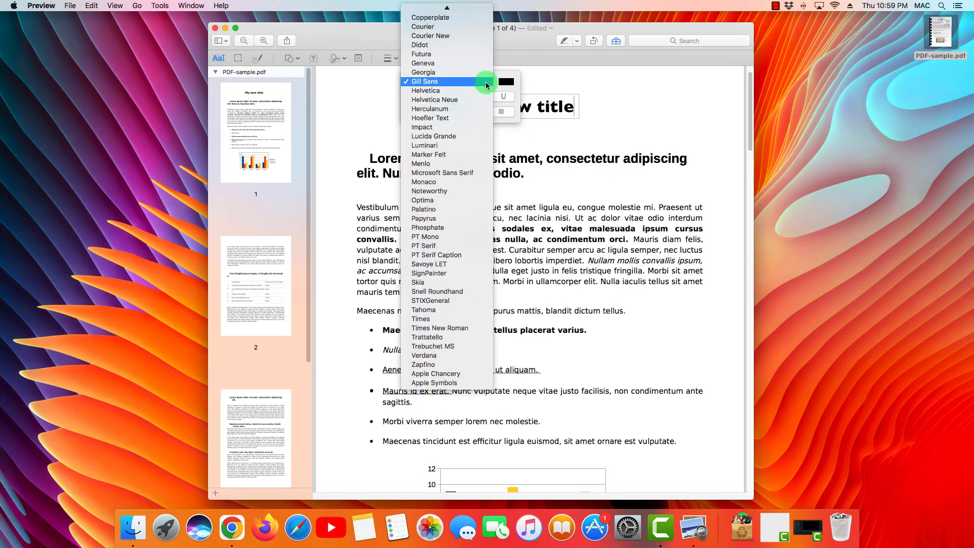
pyautogui.moveTo(447, 56)
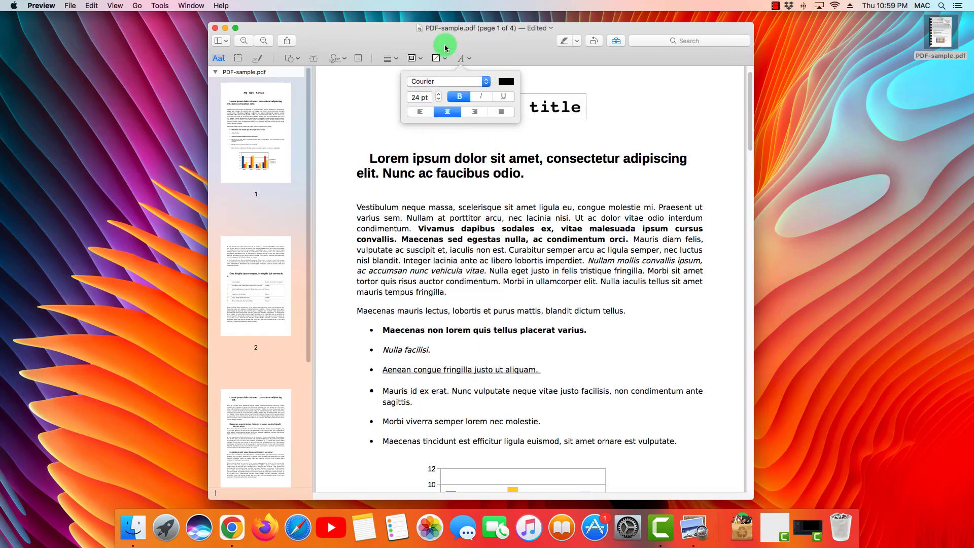
pyautogui.click(445, 81)
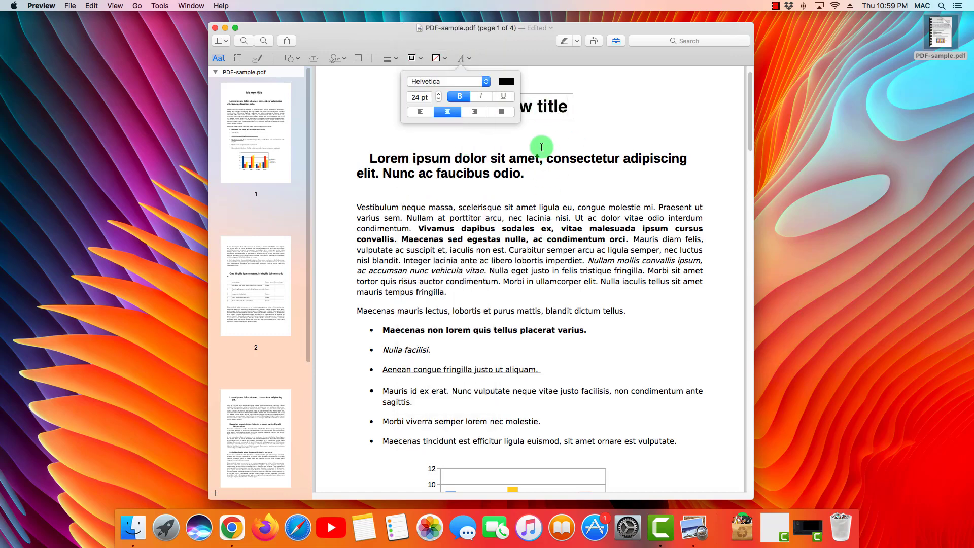
pyautogui.moveTo(621, 180)
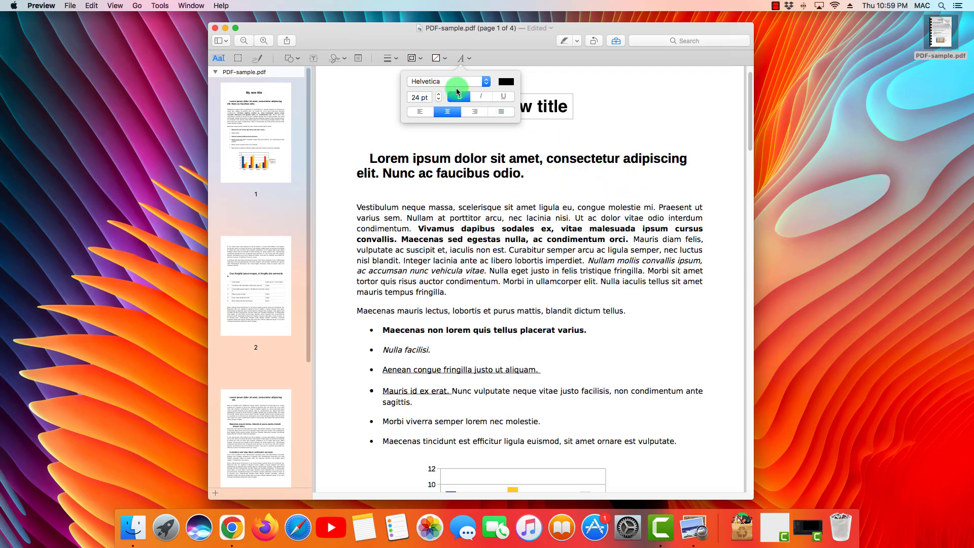
pyautogui.click(460, 96)
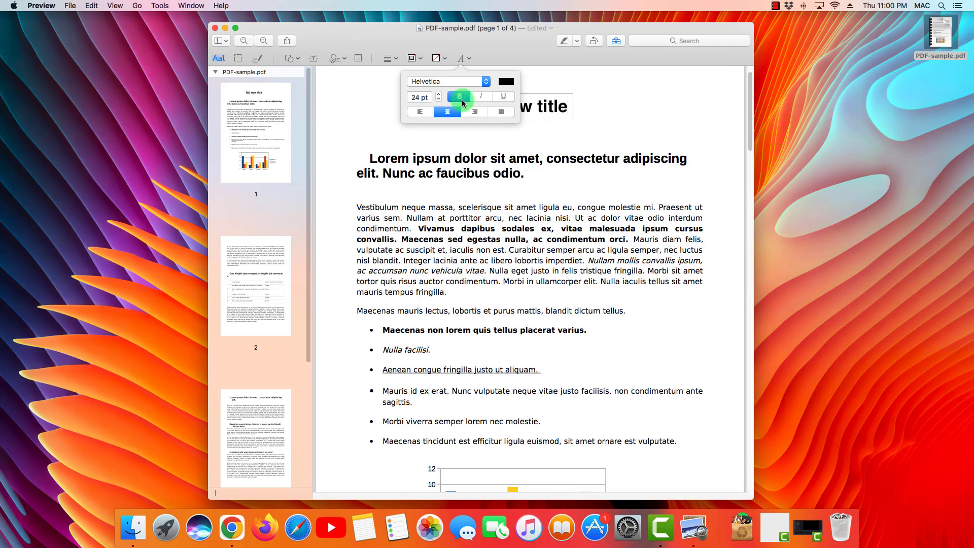
pyautogui.click(480, 96)
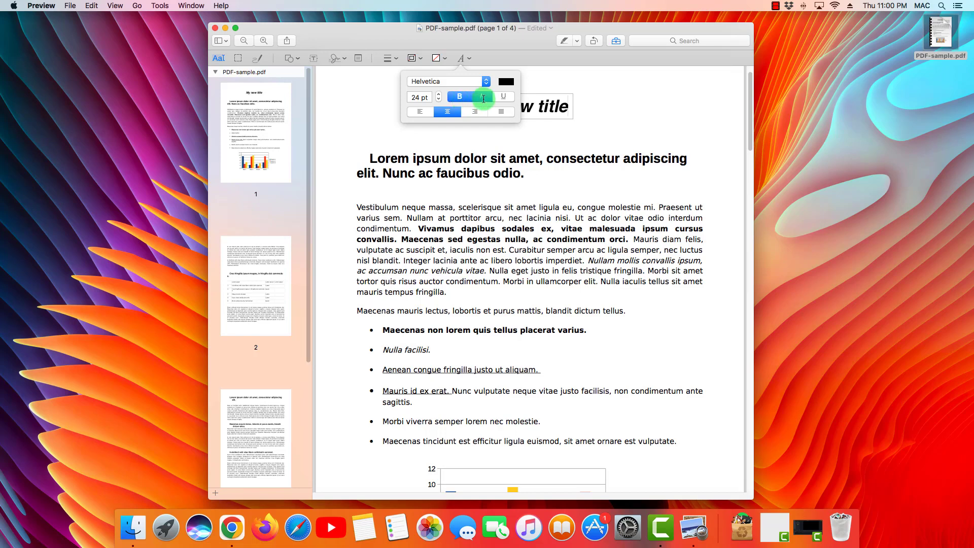
pyautogui.click(481, 97)
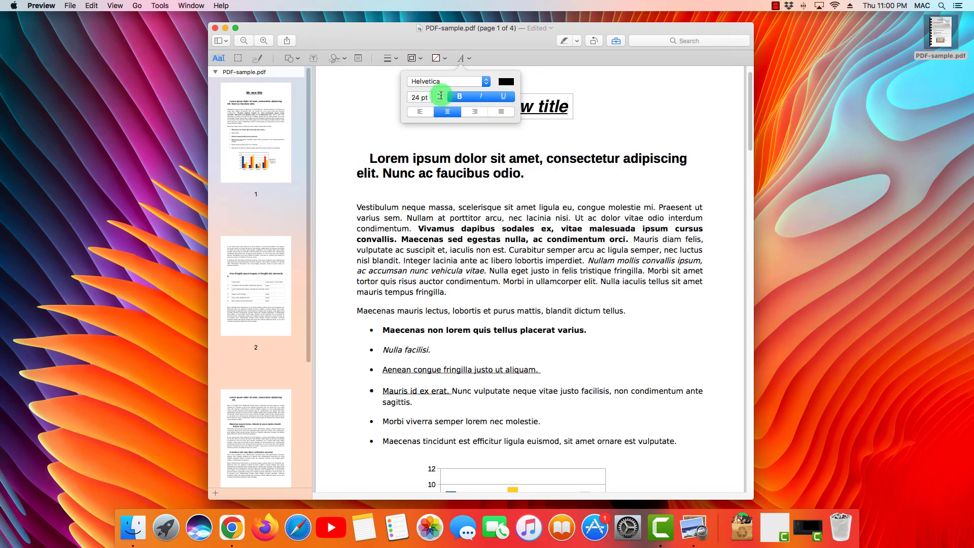
pyautogui.click(438, 93)
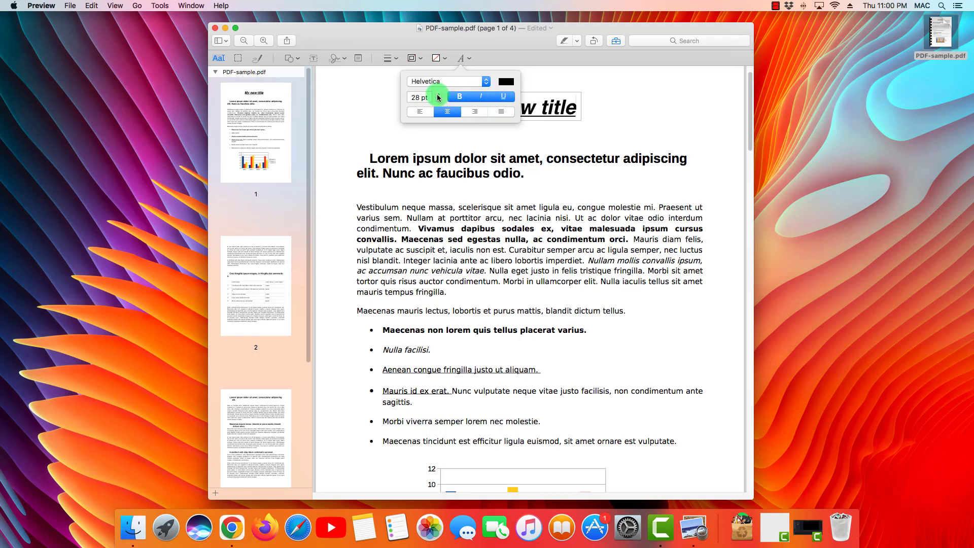
pyautogui.click(438, 94)
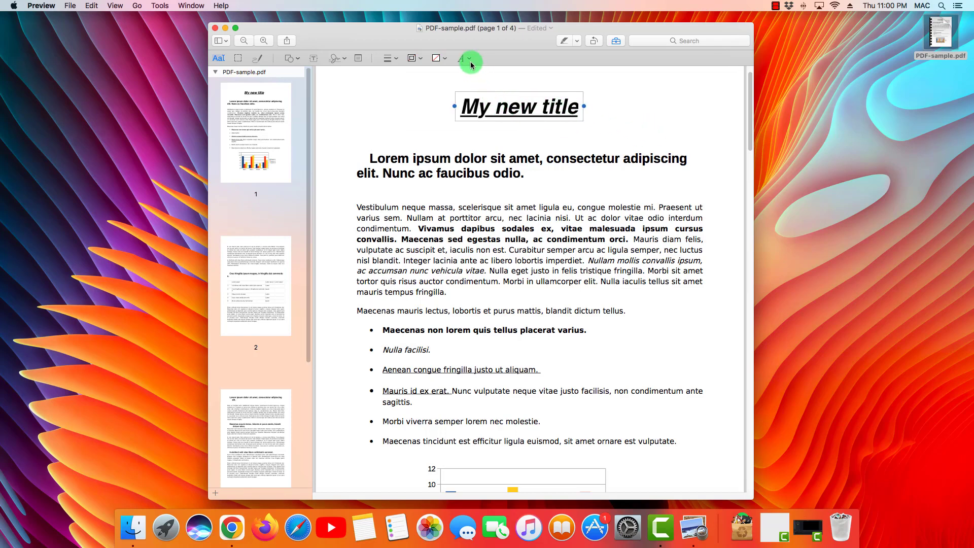
# - Colour the 'My new title' heading red
pyautogui.click(463, 58)
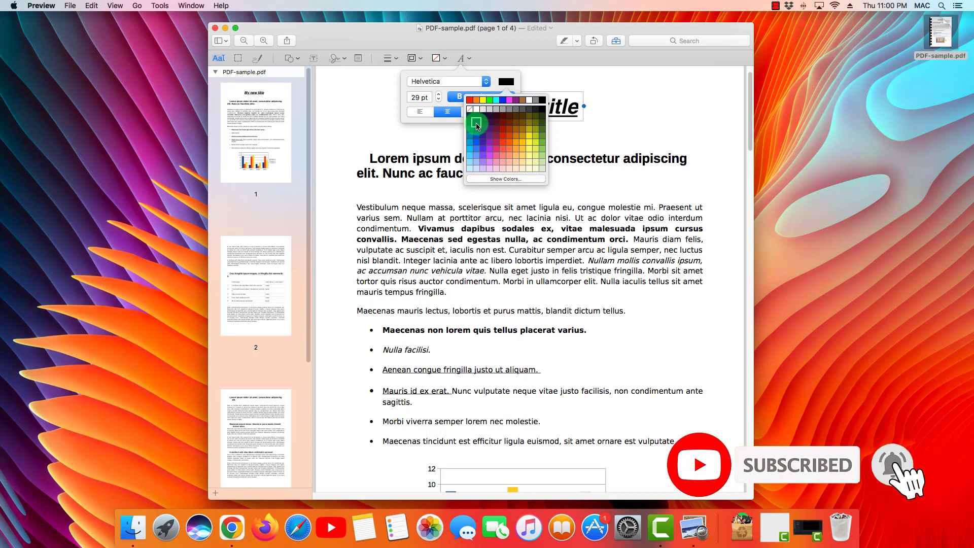
pyautogui.click(475, 122)
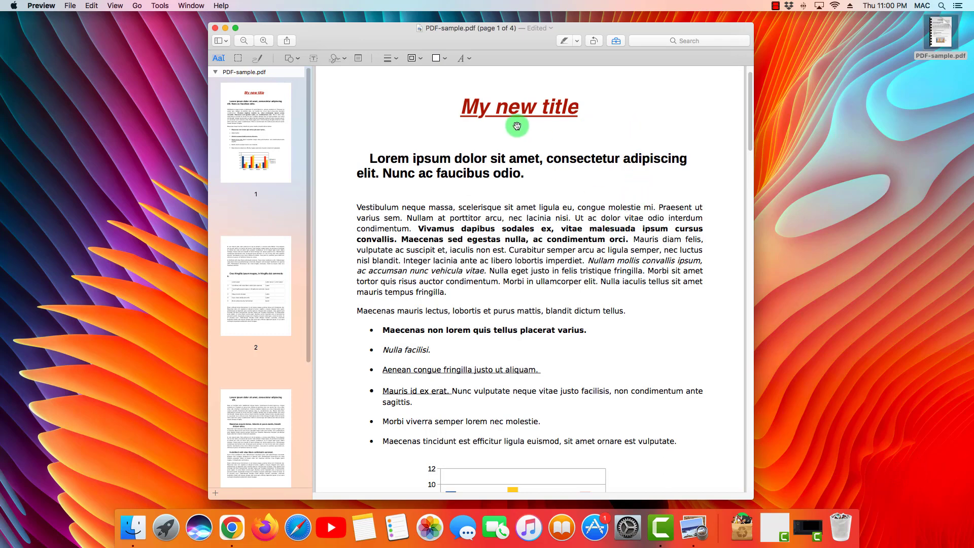
pyautogui.moveTo(547, 109)
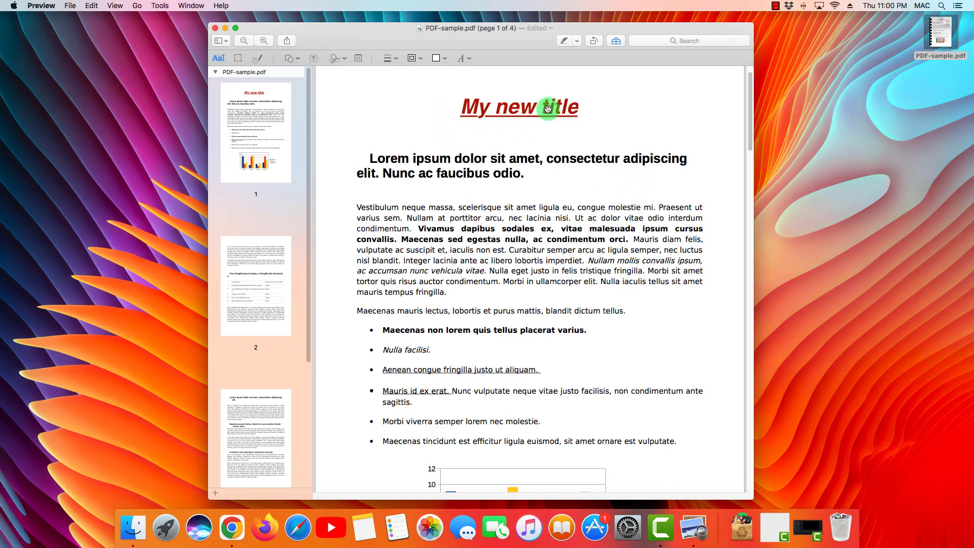
pyautogui.click(547, 106)
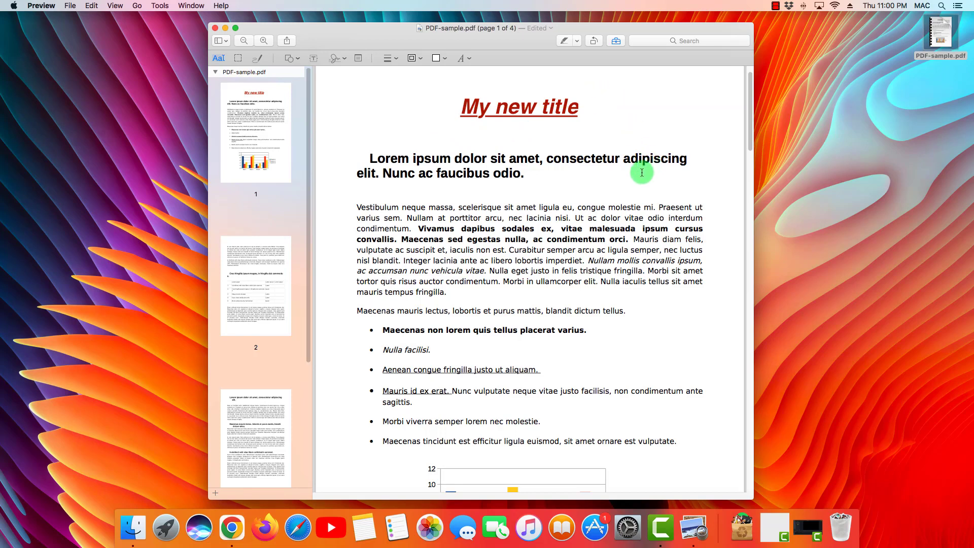
pyautogui.moveTo(576, 149)
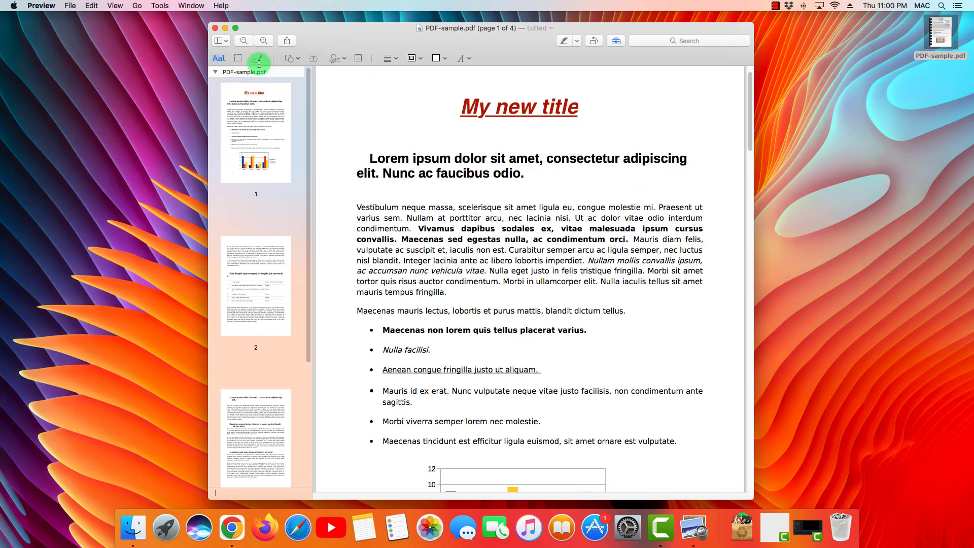
pyautogui.moveTo(657, 300)
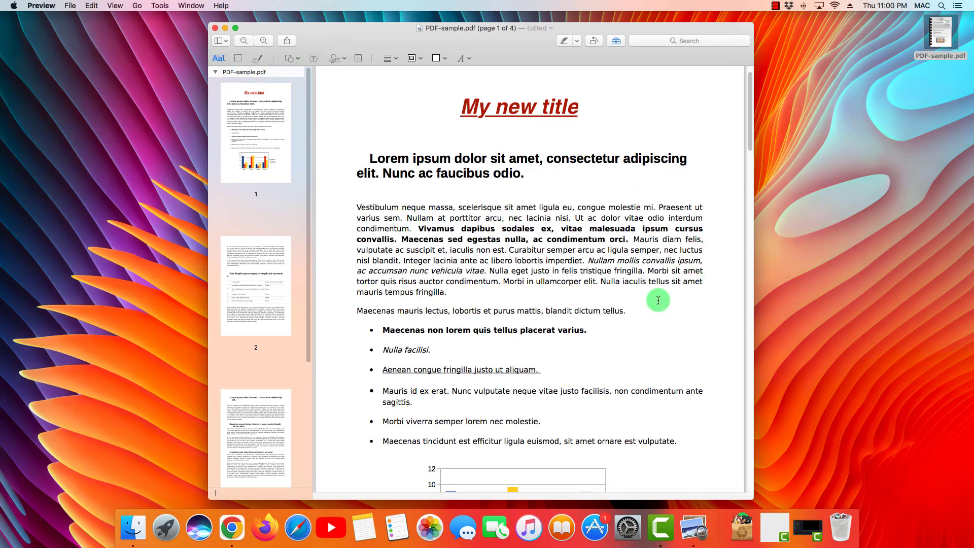
pyautogui.moveTo(611, 272)
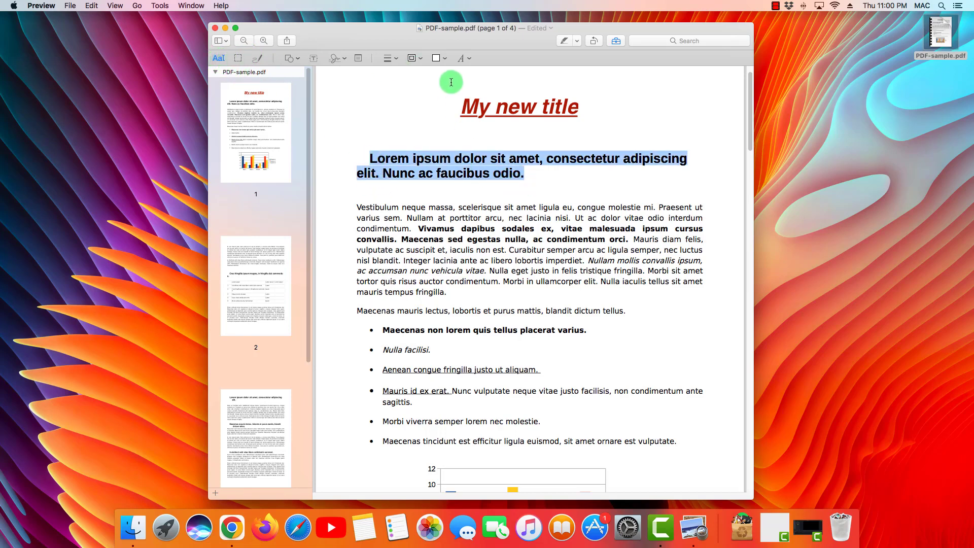
# - Highlight the 'Lorem ipsum dolor sit amet' subheading in yellow
pyautogui.click(575, 40)
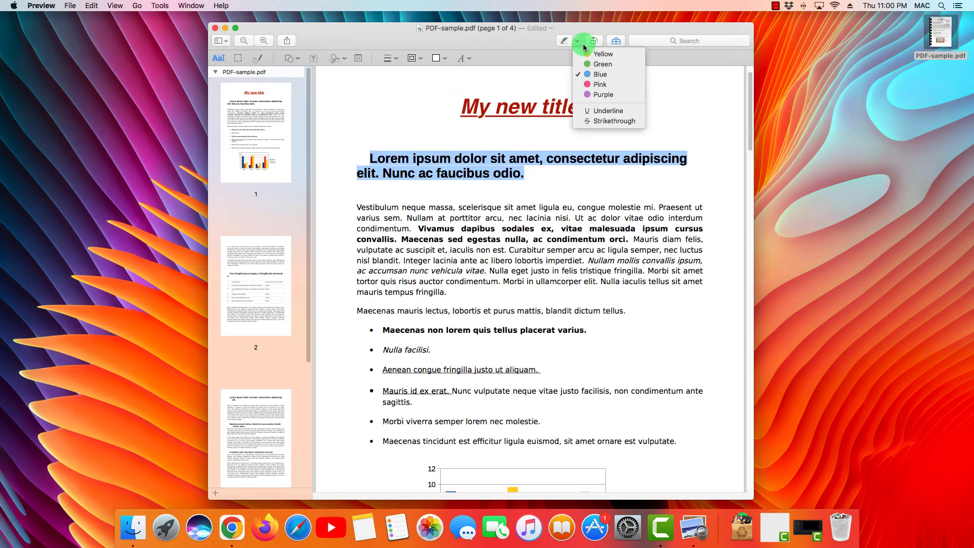
pyautogui.click(602, 54)
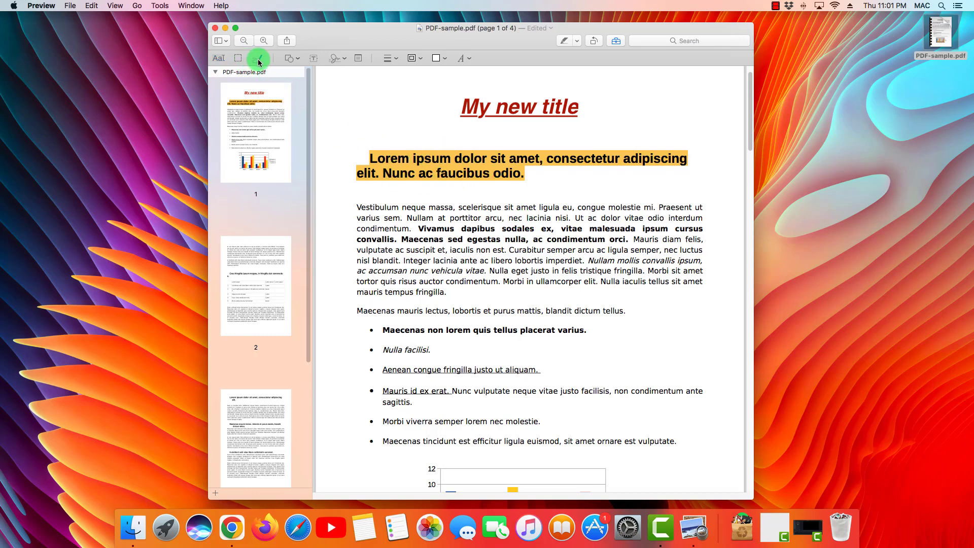
# - Sketch a freehand signature-like mark on page 1 beside the bulleted list
pyautogui.click(258, 58)
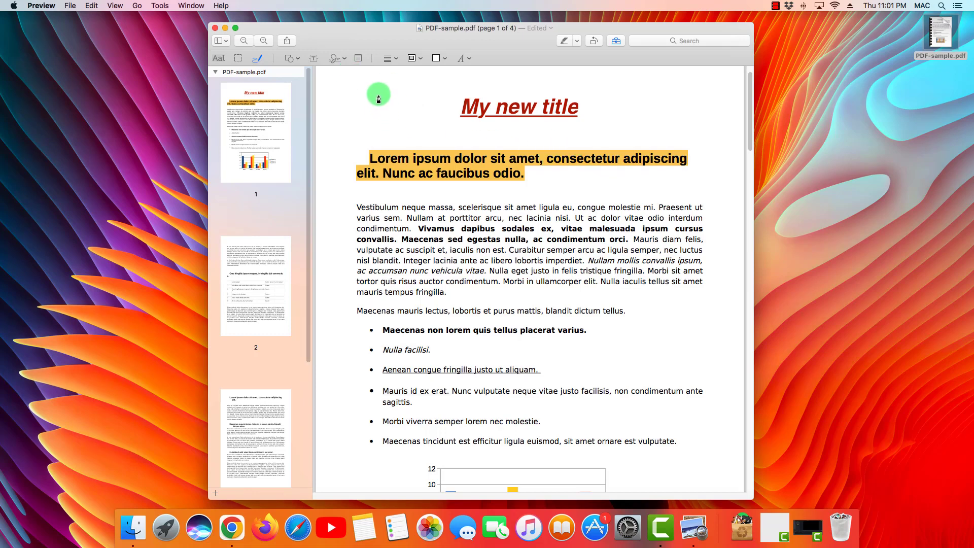
pyautogui.click(377, 95)
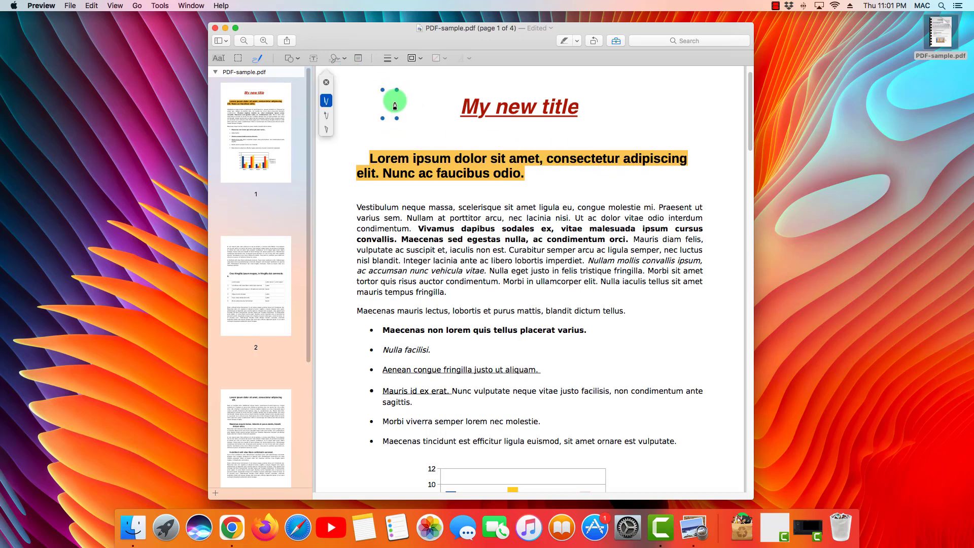
pyautogui.click(594, 40)
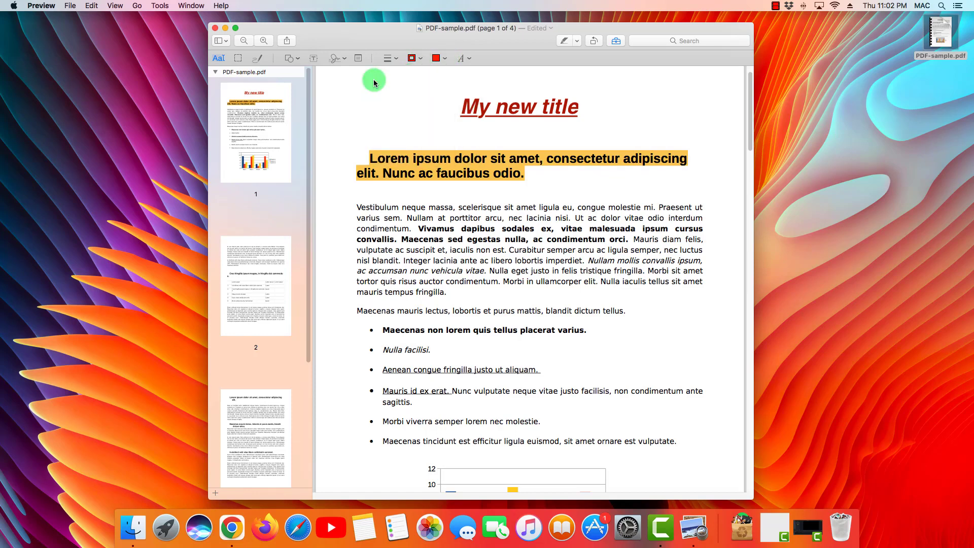
pyautogui.click(396, 58)
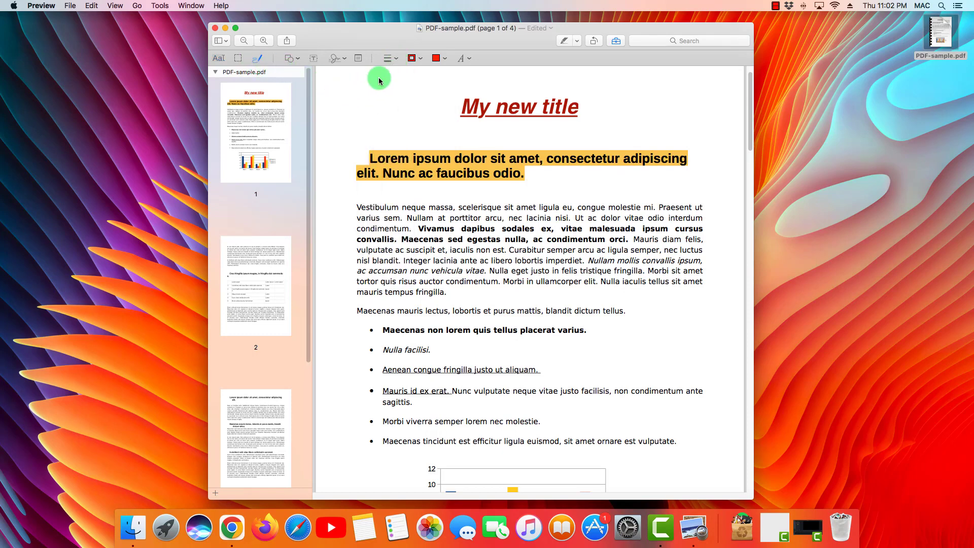
pyautogui.moveTo(378, 81); pyautogui.dragTo(313, 105)
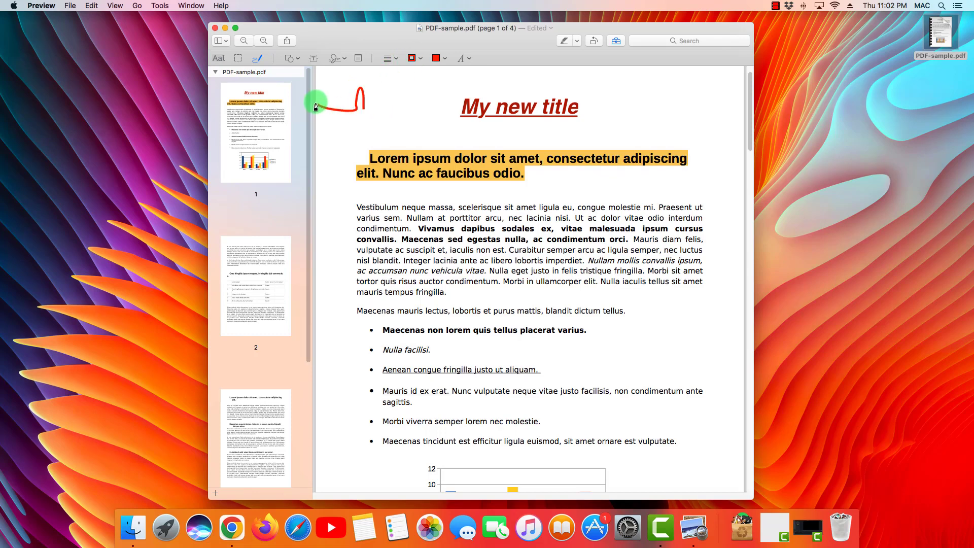
pyautogui.click(354, 103)
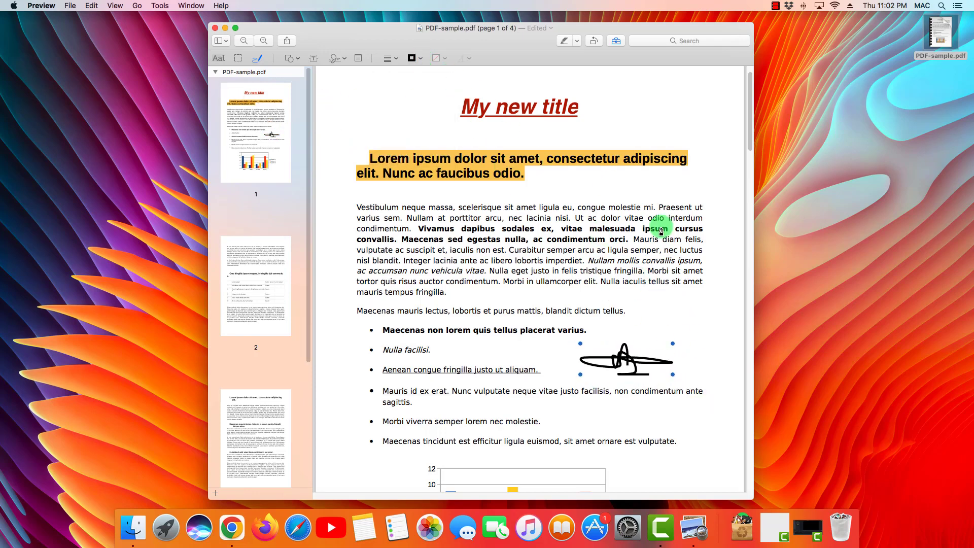
pyautogui.click(385, 58)
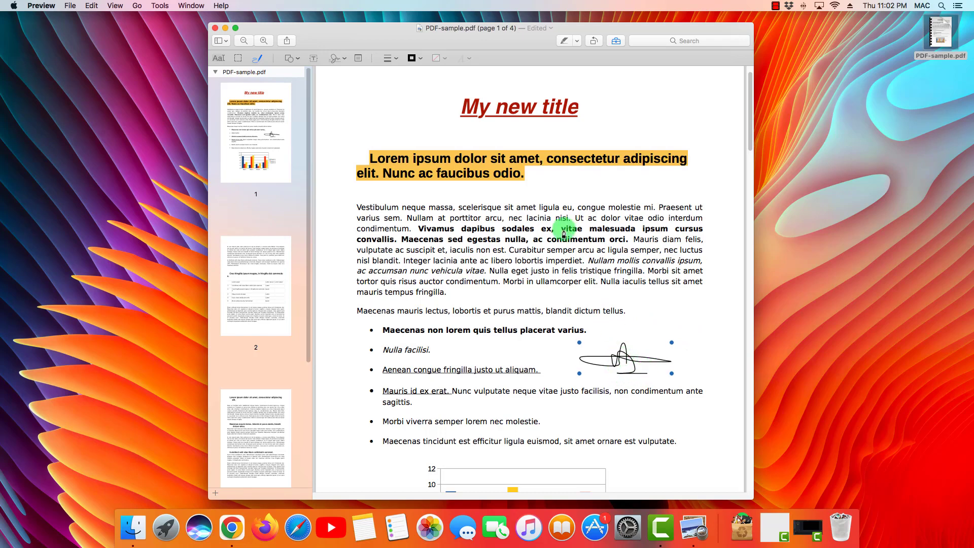
pyautogui.moveTo(536, 188)
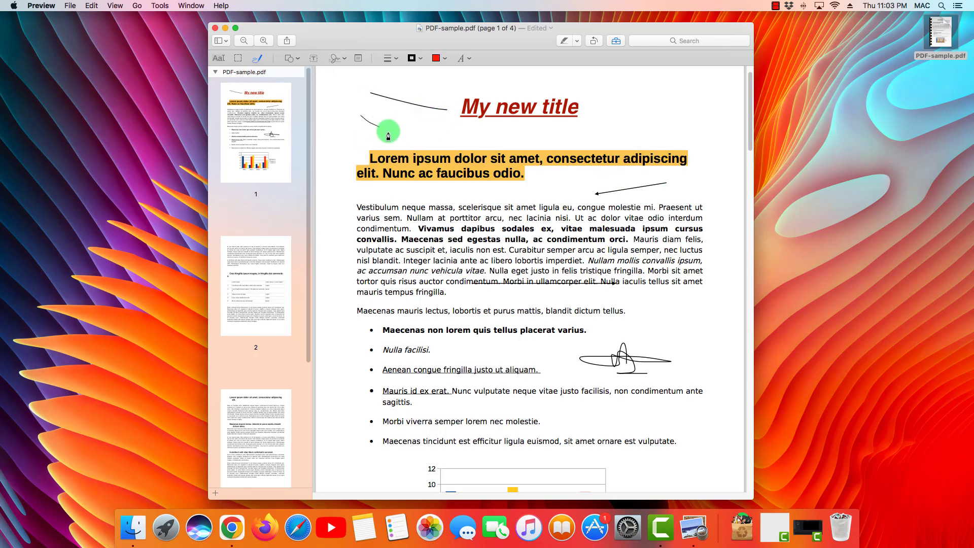
# - Draw black freehand strokes left of the title and two arrows in the first paragraph
pyautogui.click(388, 132)
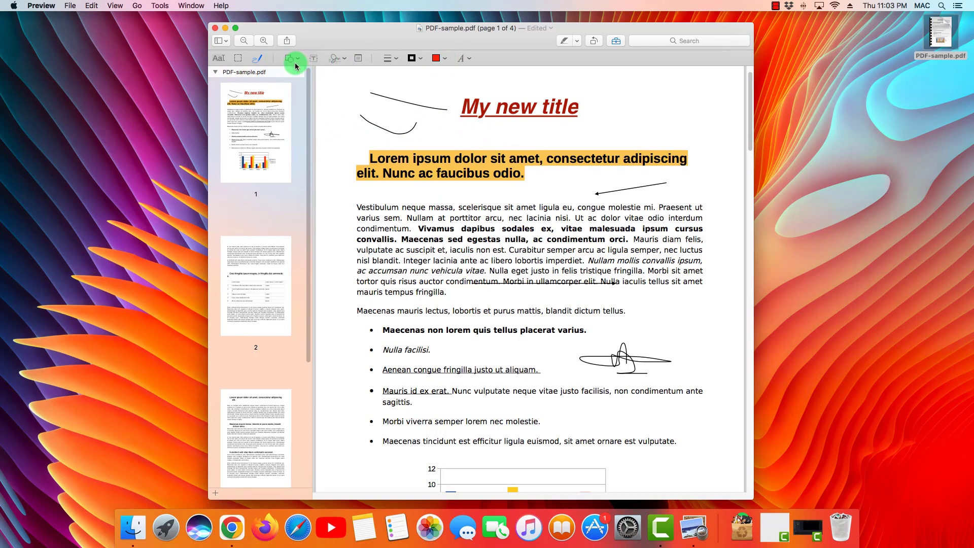
pyautogui.click(550, 290)
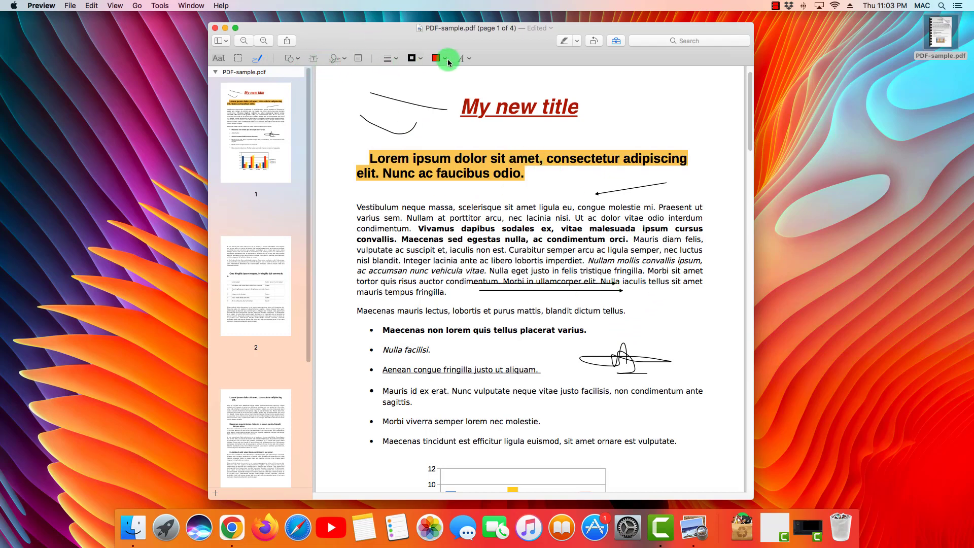
pyautogui.click(435, 58)
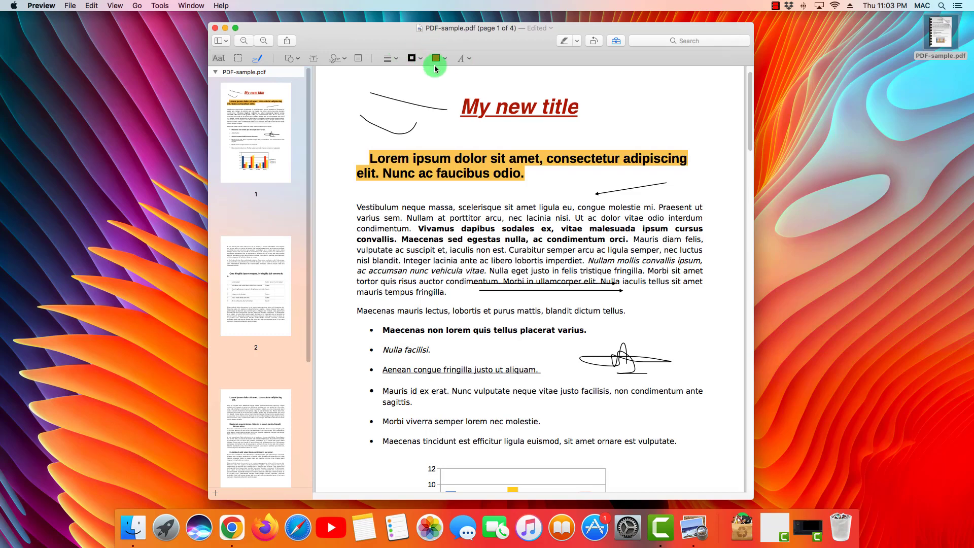
pyautogui.click(435, 58)
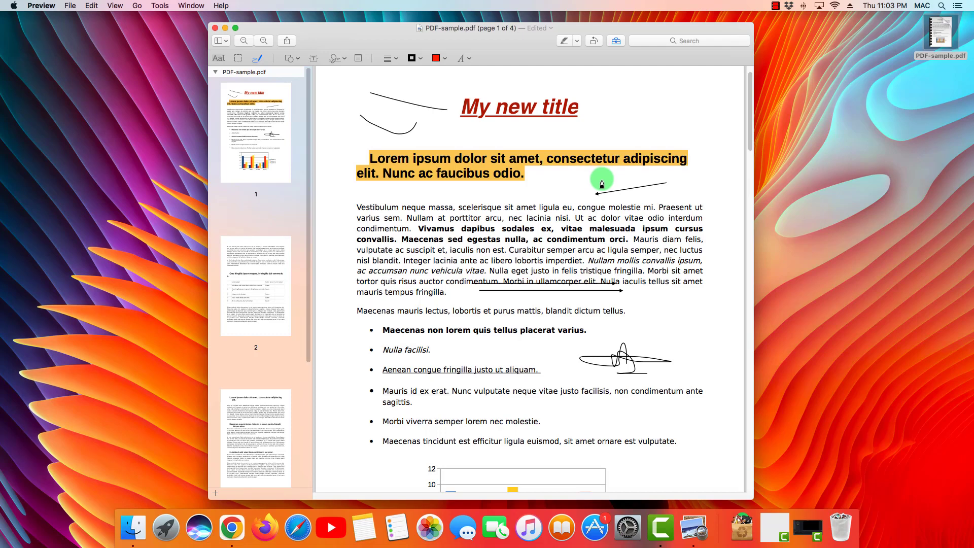